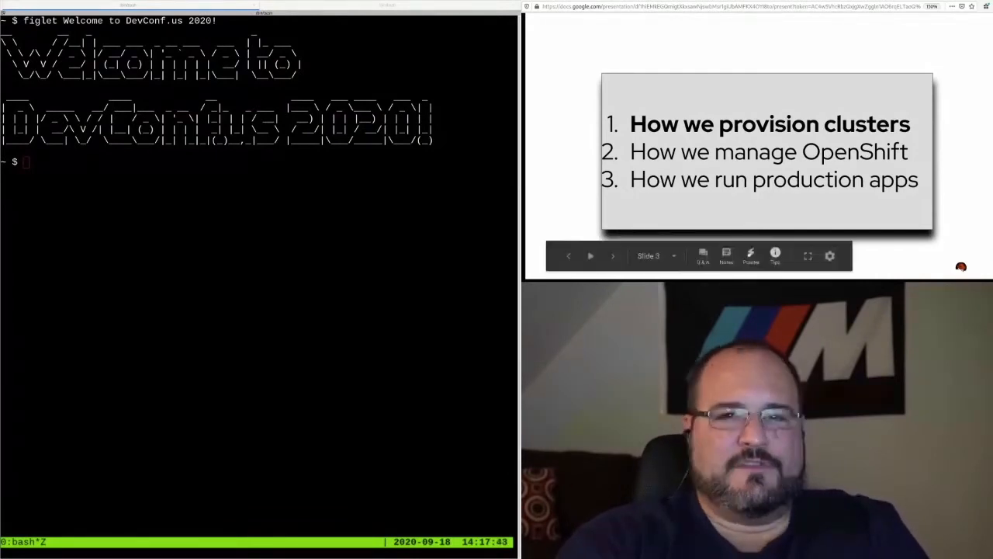
Advance the slides to 'We provide an API, SDK, and cli utilities to manage your OSD clusters'.
click(613, 255)
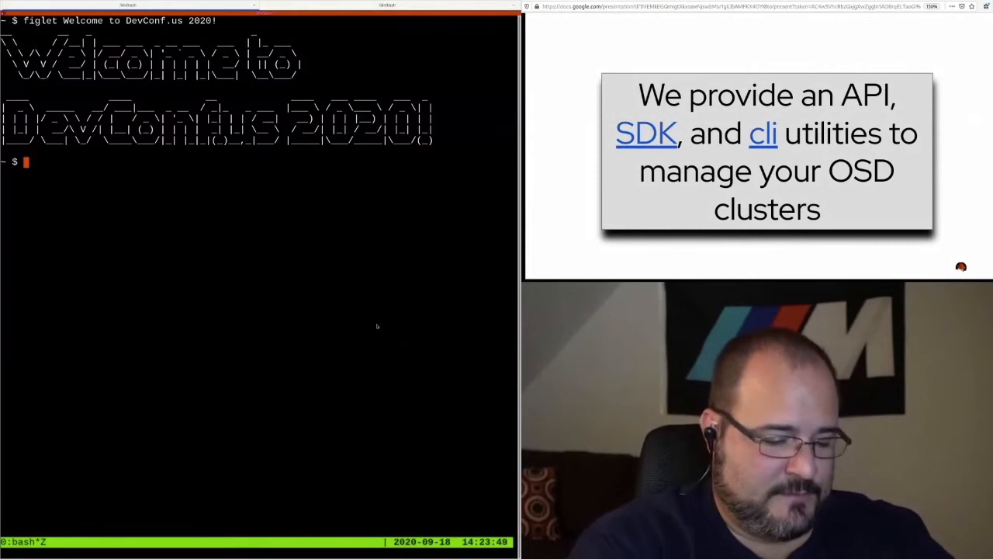
Run ocm with no arguments to list commands like account, cluster, create and login.
text(ocm)
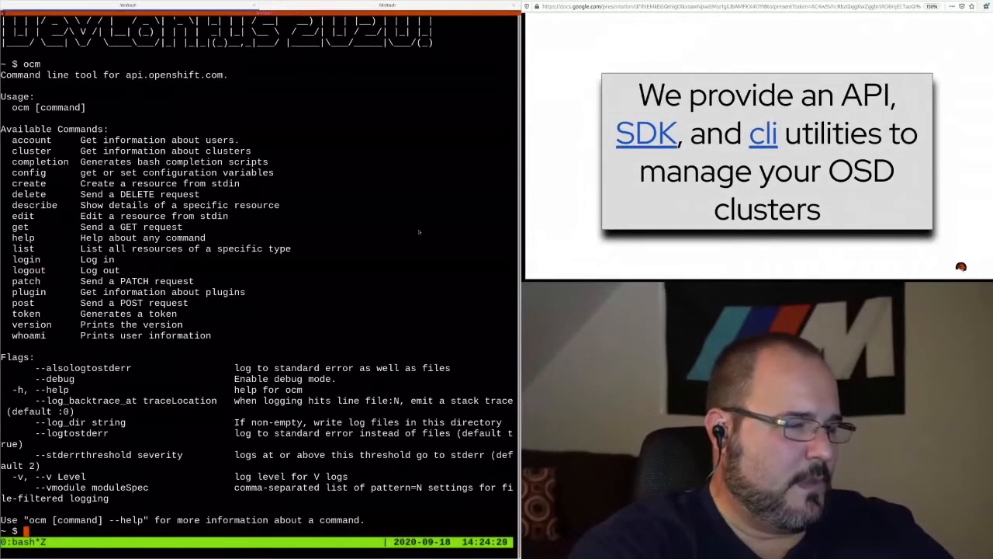
text(cm cluster create --eh)
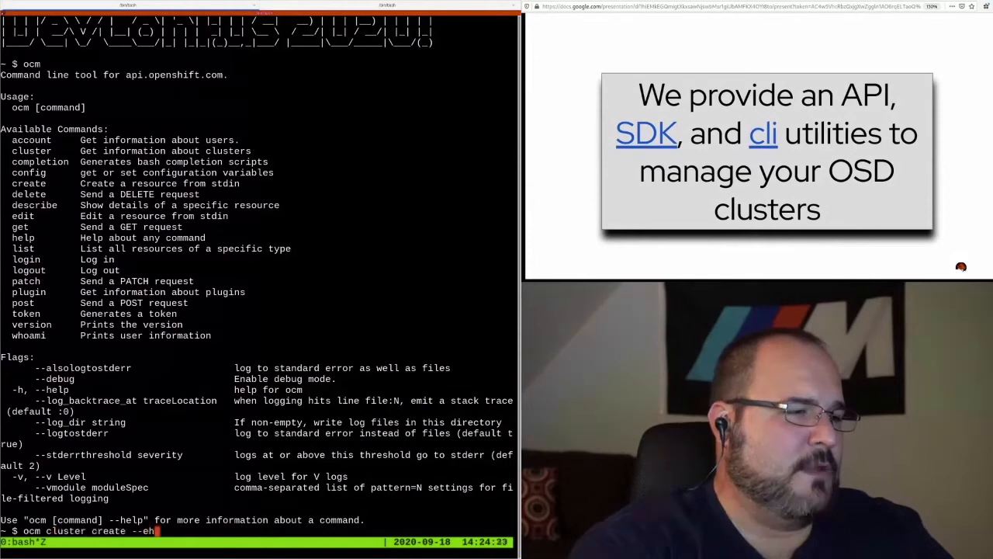
Print help for ocm cluster create, showing its provider, region and version flags.
text(lp)
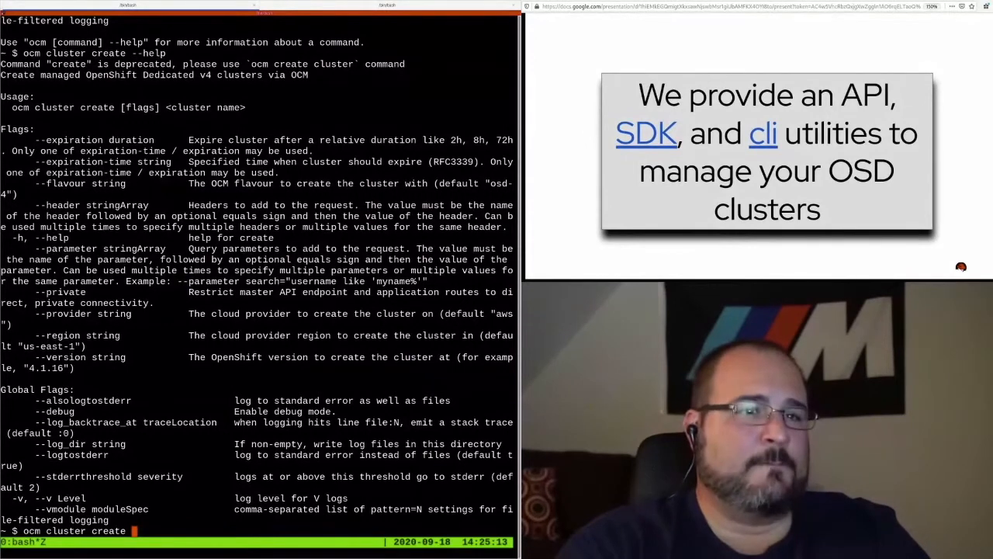
Create cluster devconf-jeder on provider gcp in region us-east1 with ocm cluster create.
text(--)
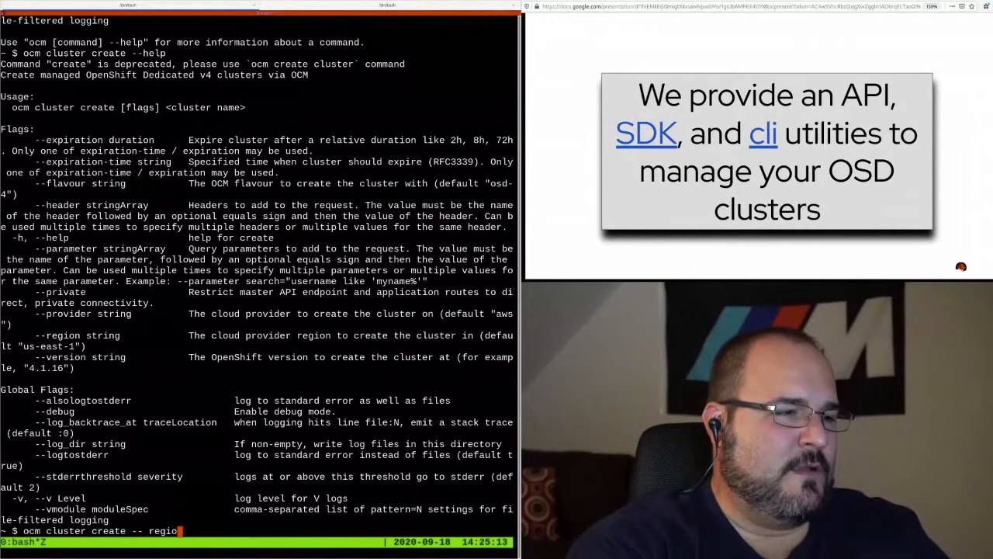
text(region)
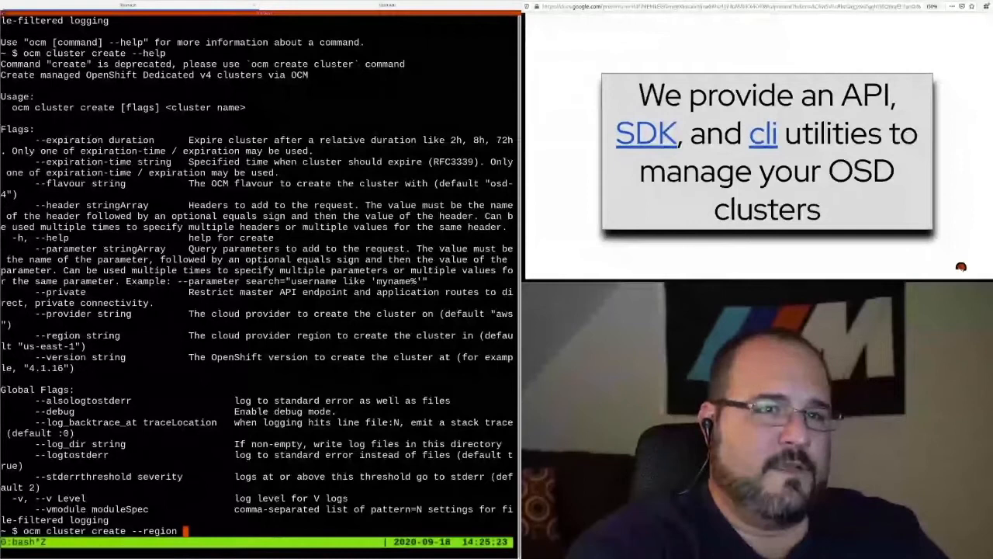
text(us-east1)
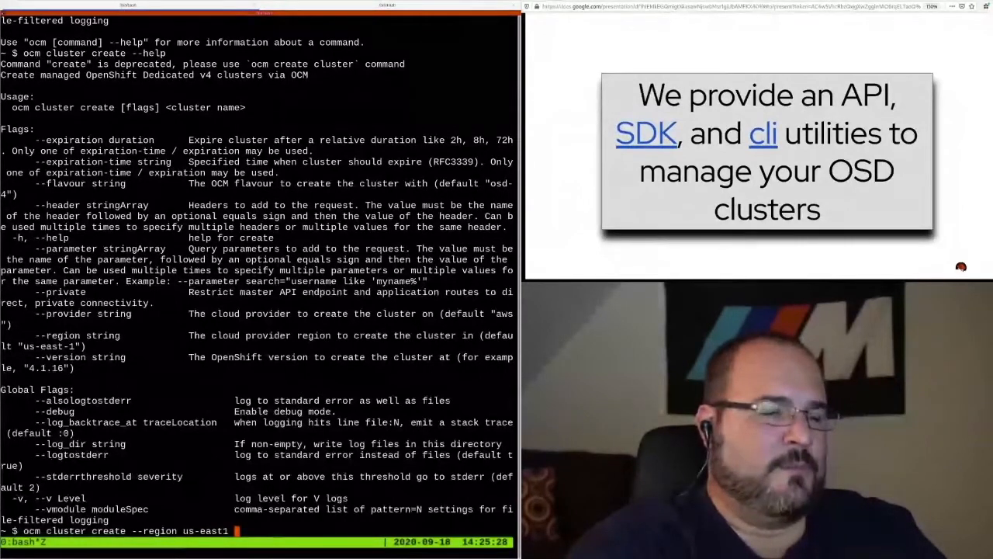
text(--provider gcp)
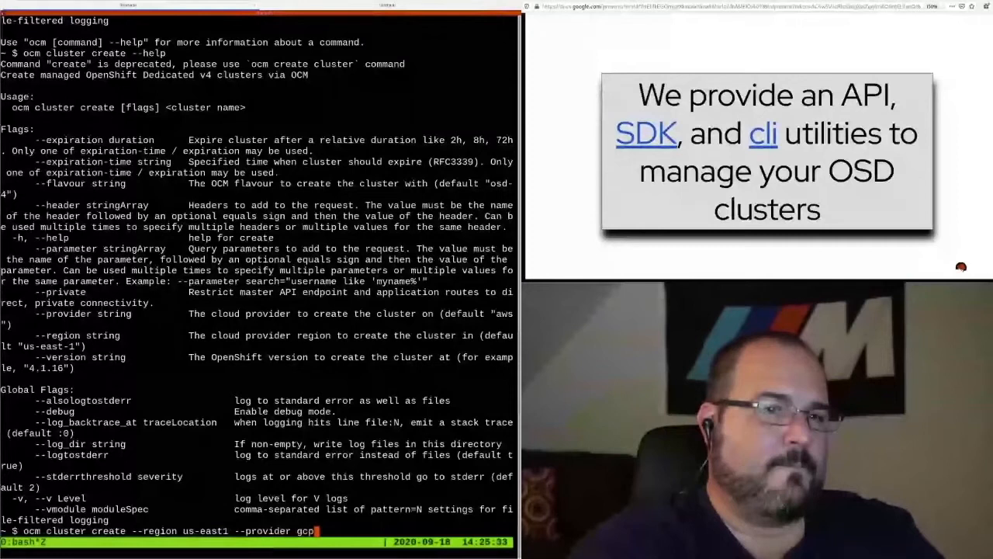
text(devconf-jeder)
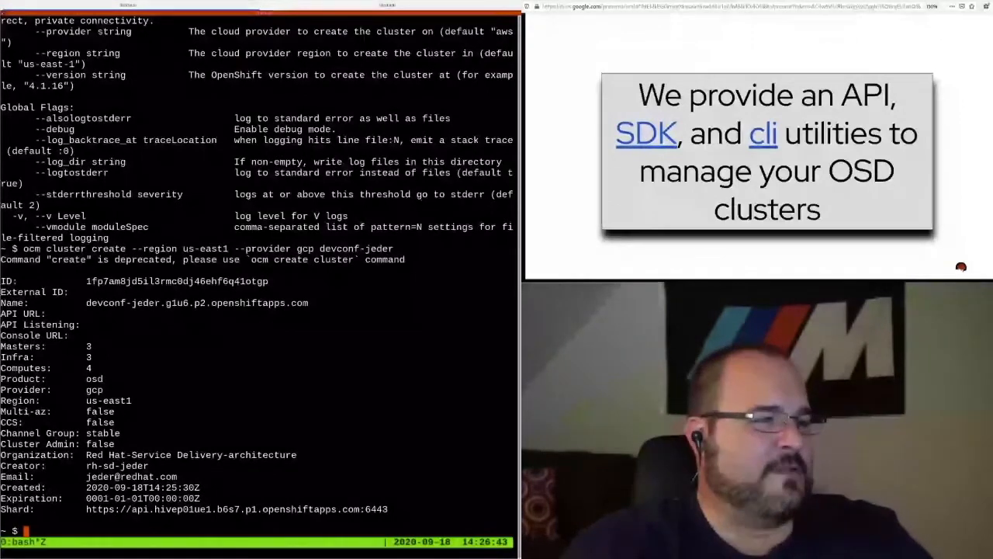
Describe cluster devconf-jeder with ocm describe cluster to show its external ID.
text(ocm describe c)
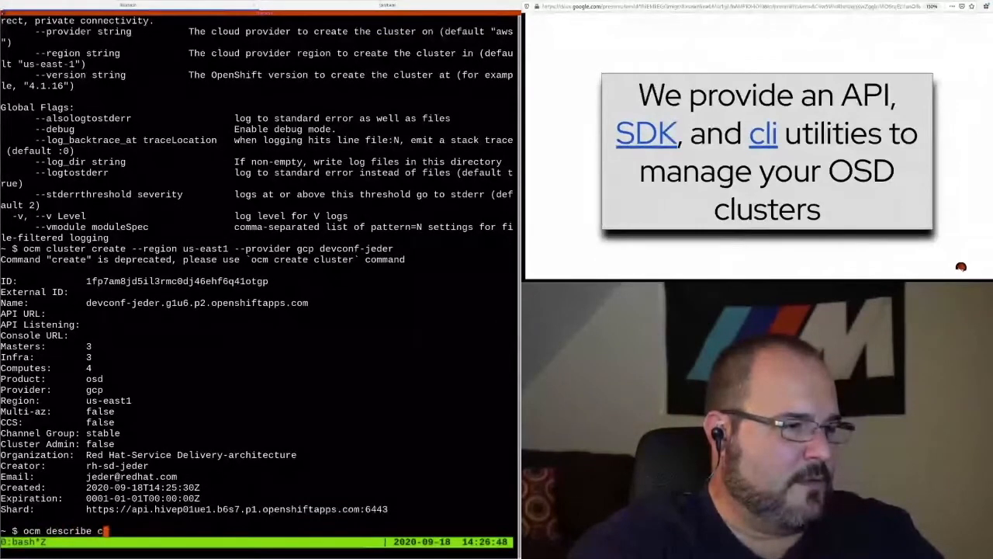
text(luster)
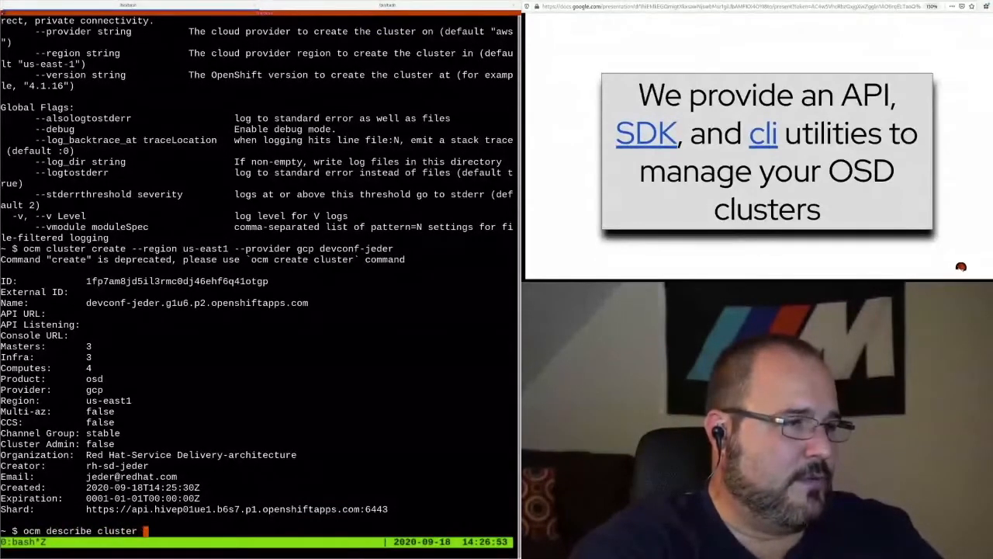
text(devconf-jeder)
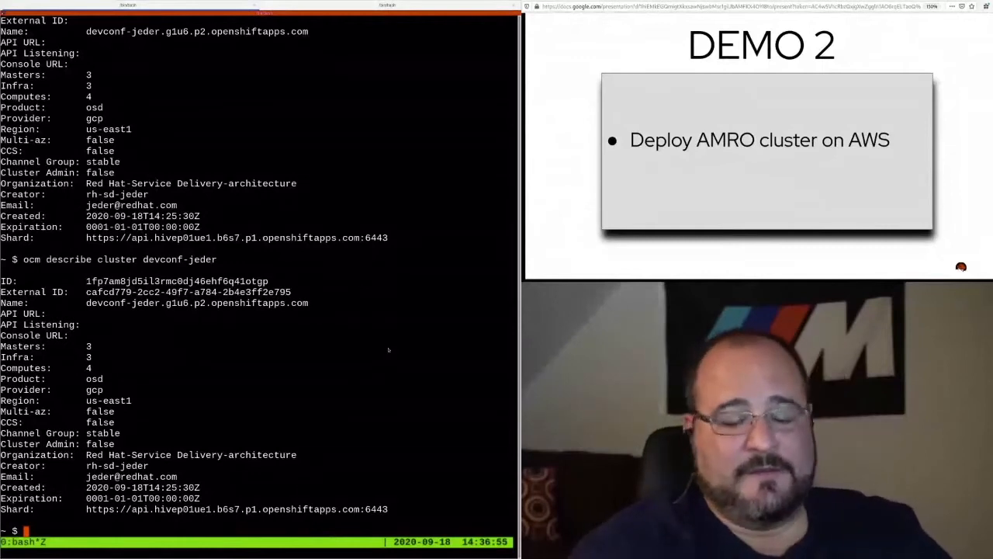
Run moactl alone to list commands such as create, init, login, logs and verify.
text(mo)
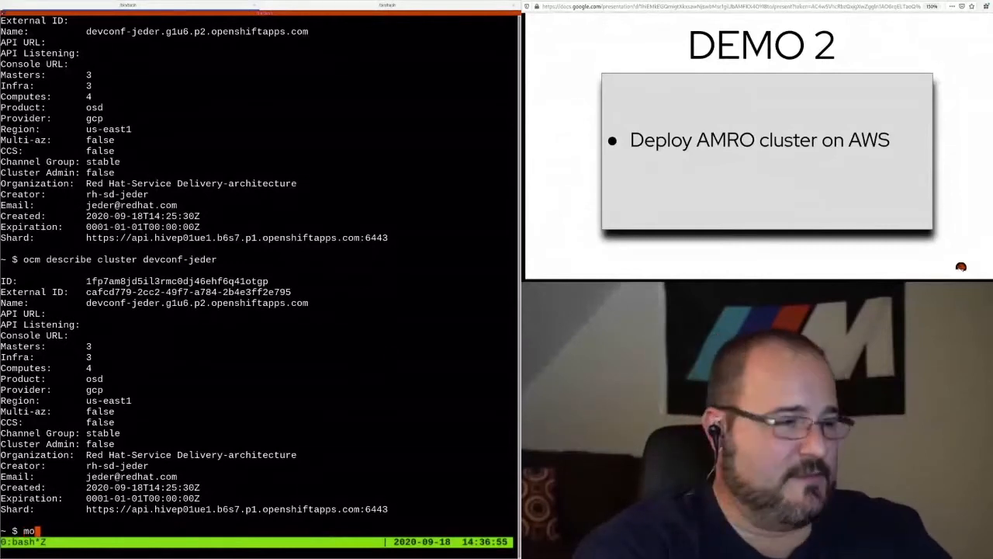
text(actl)
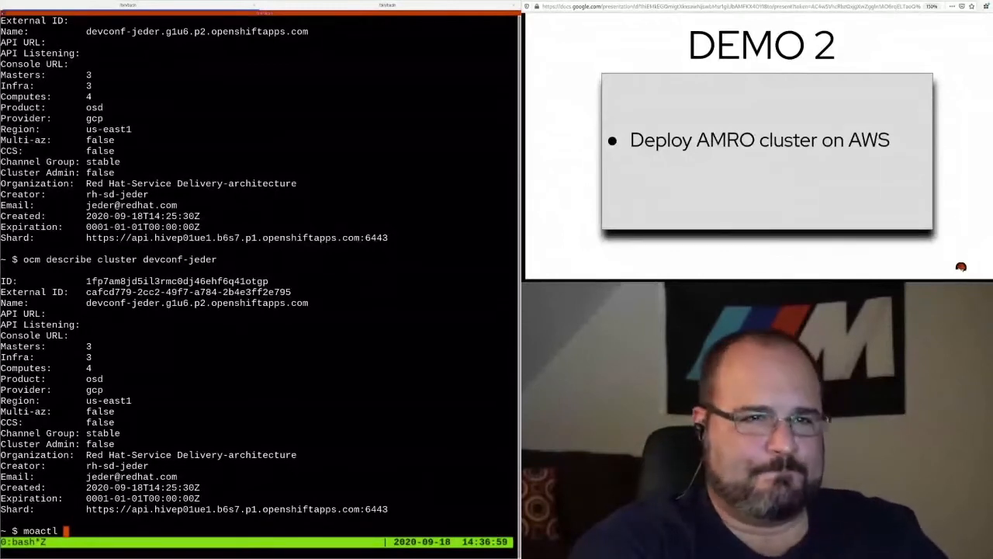
text(create cluster)
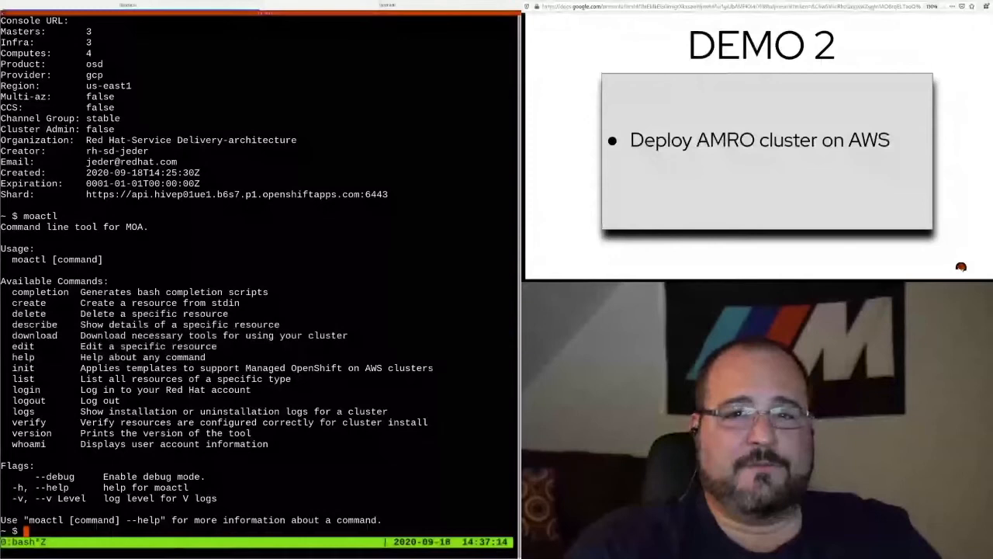
Show the flags for moactl create cluster -c devconf-amro-jeder via --help.
text(moactl create cluster -c devconf-amro-jeder --help)
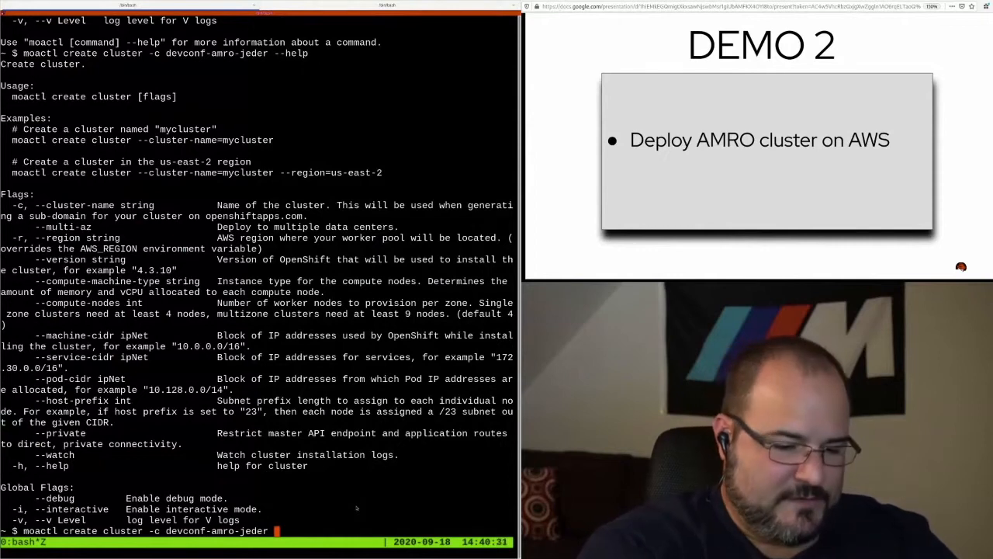
Answer the interactive prompts: eu-west-3, 4.4.16, r5.xlarge, 9 compute nodes, not private.
text(--interactive)
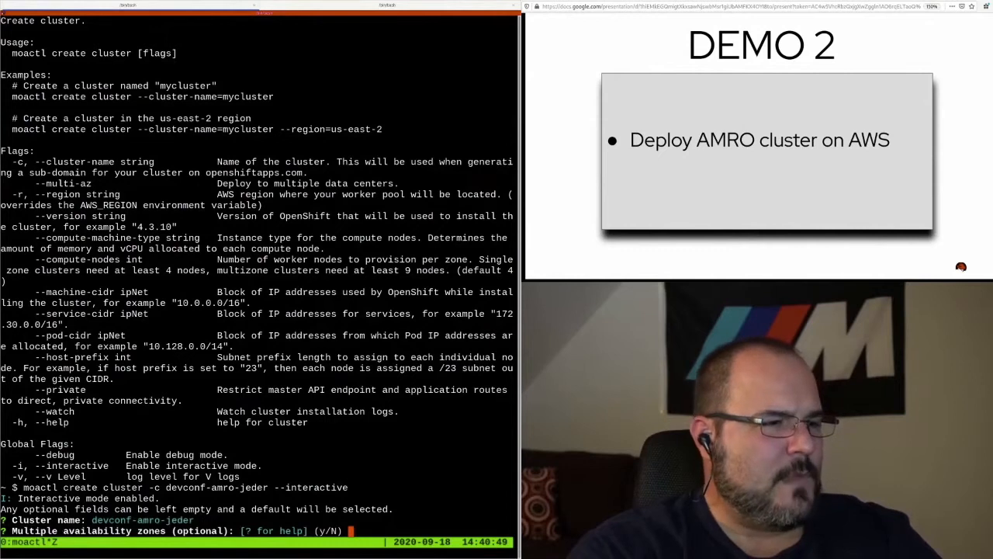
text(y)
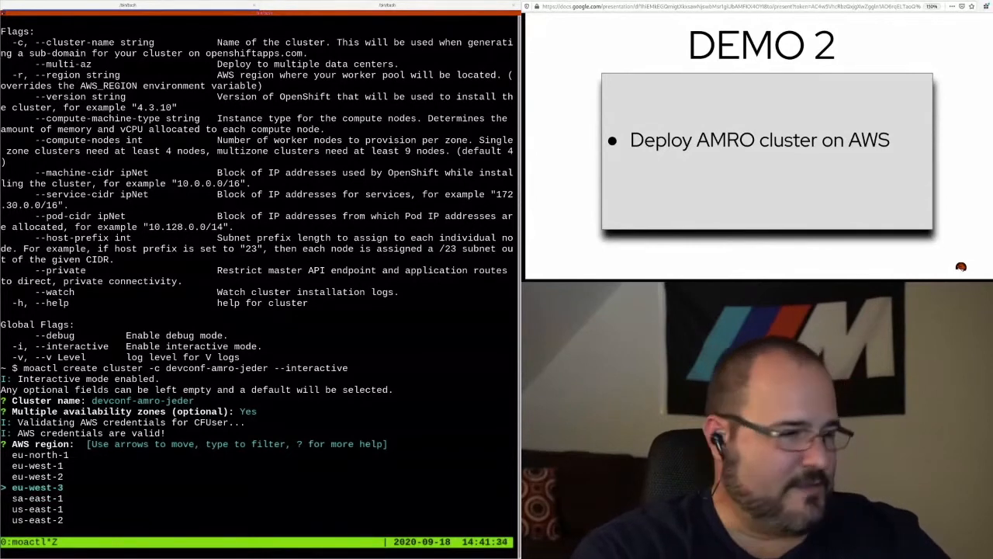
key(enter)
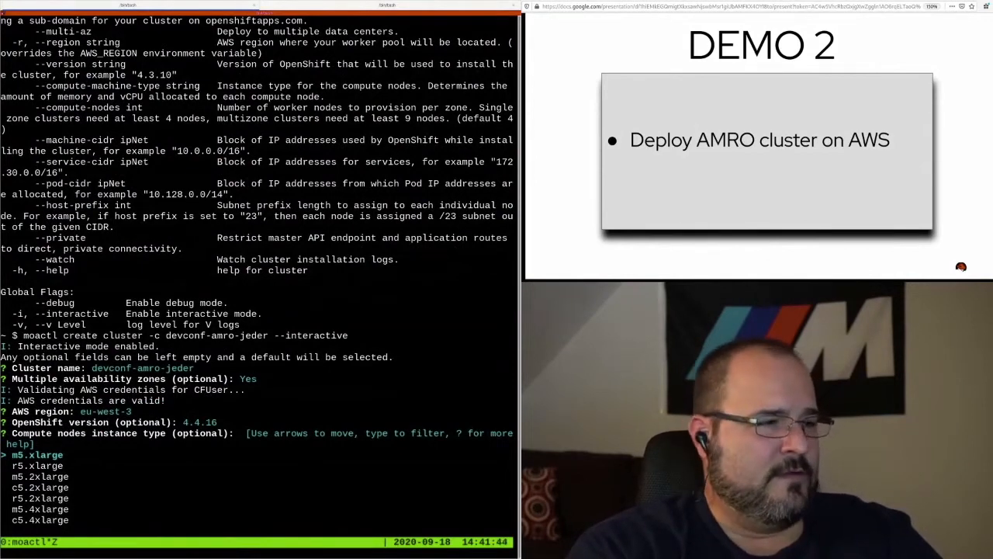
key(Down)
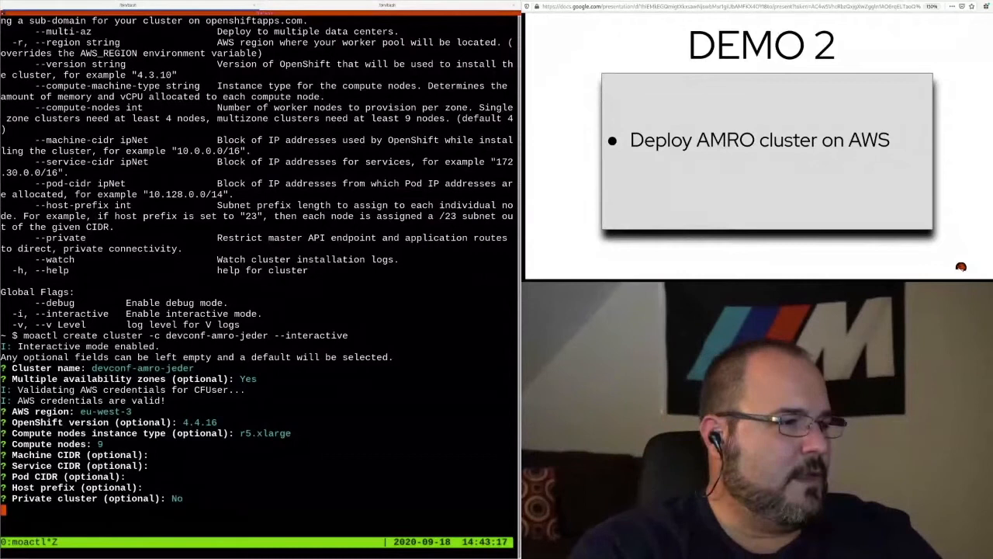
Submit devconf-amro-jeder, now pending in eu-west-3 with 3 masters, 3 infra, 9 compute nodes.
key(enter)
text(moactl )
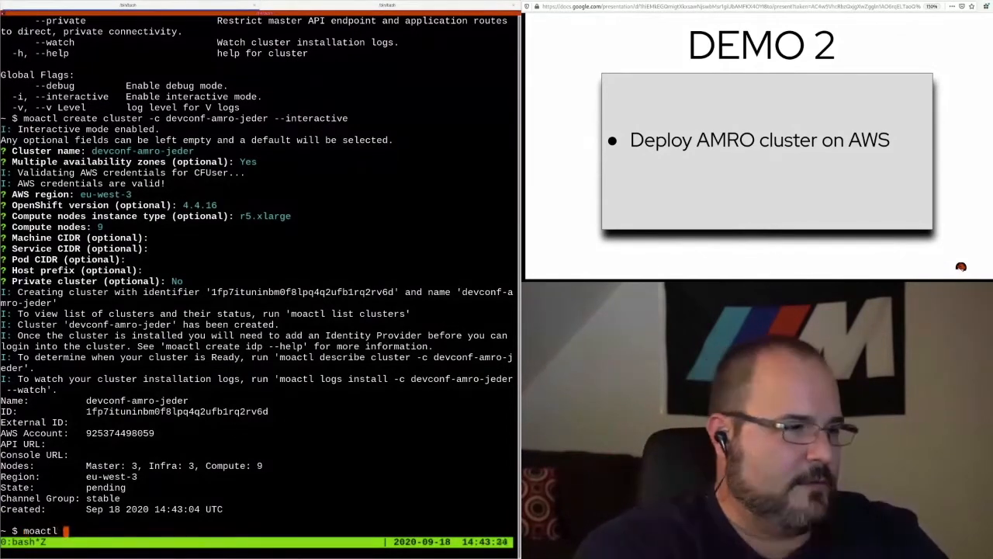
Watch devconf-amro-jeder's installation logs with moactl logs install --watch, then stop them.
text(list cluster)
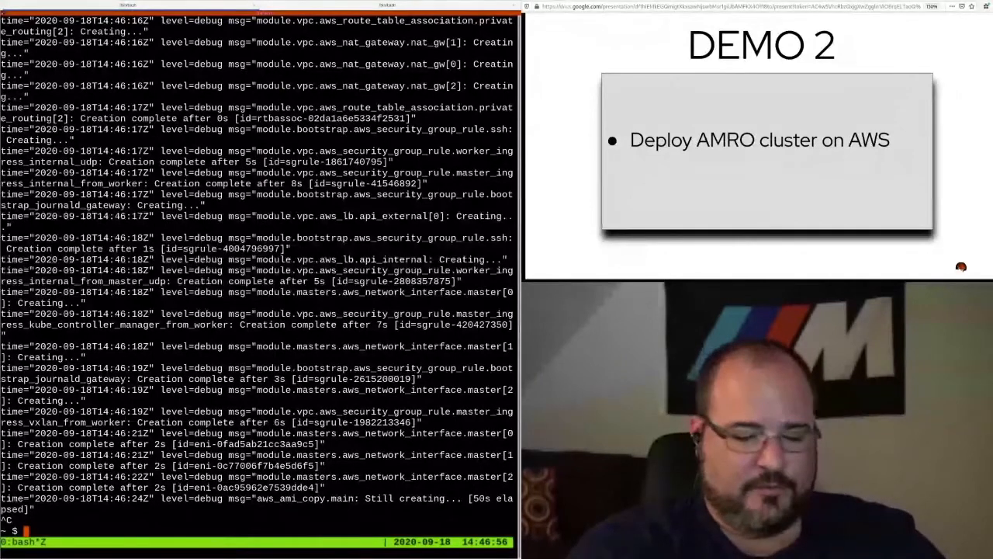
List clusters with 'moactl list clusters', then begin an edit command for jeder-amro-4510.
text(moactl list clusters)
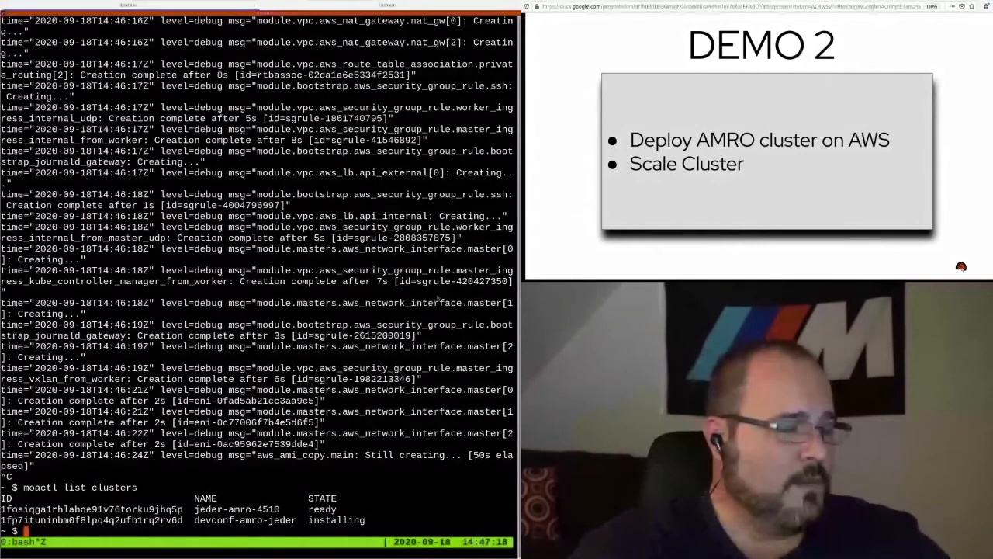
text(moactl edit cluster -c jeder-amro-4510)
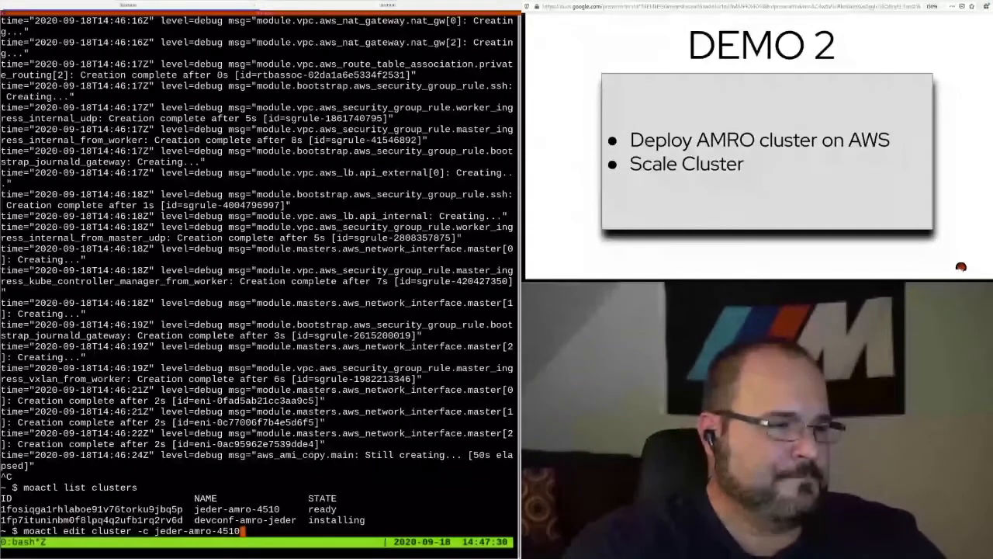
Add the --interactive flag to the jeder-amro-4510 edit and answer N to private cluster.
text(--interactive)
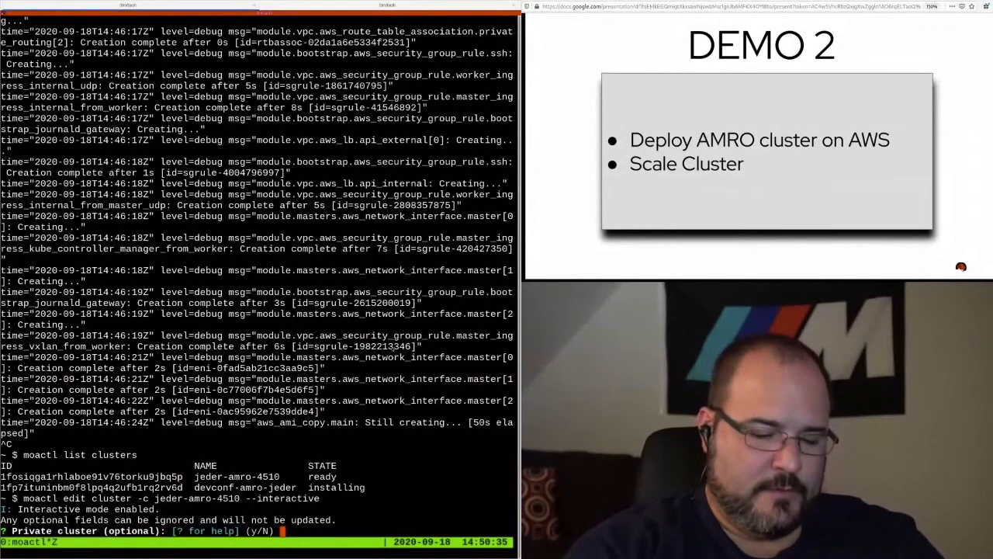
text(N)
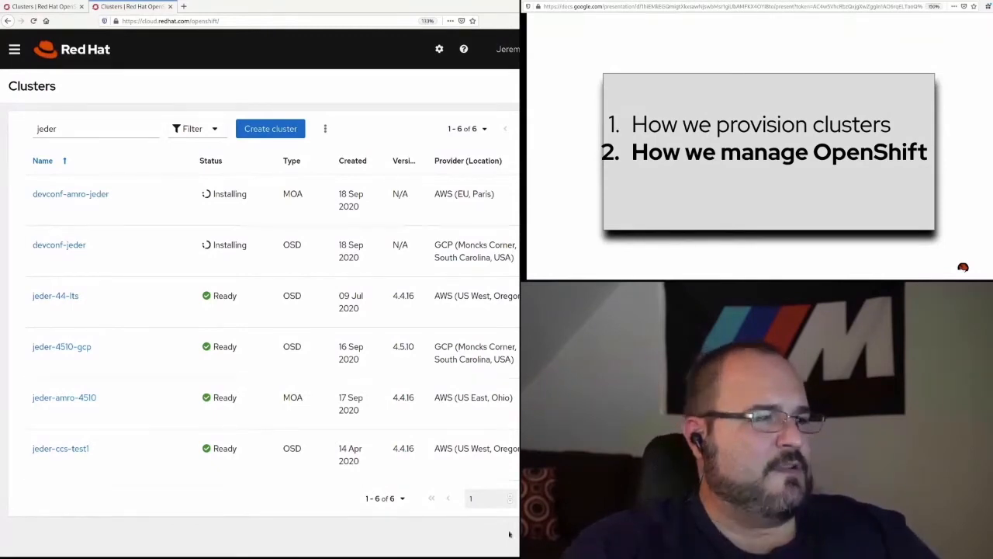
mouse_move(64, 397)
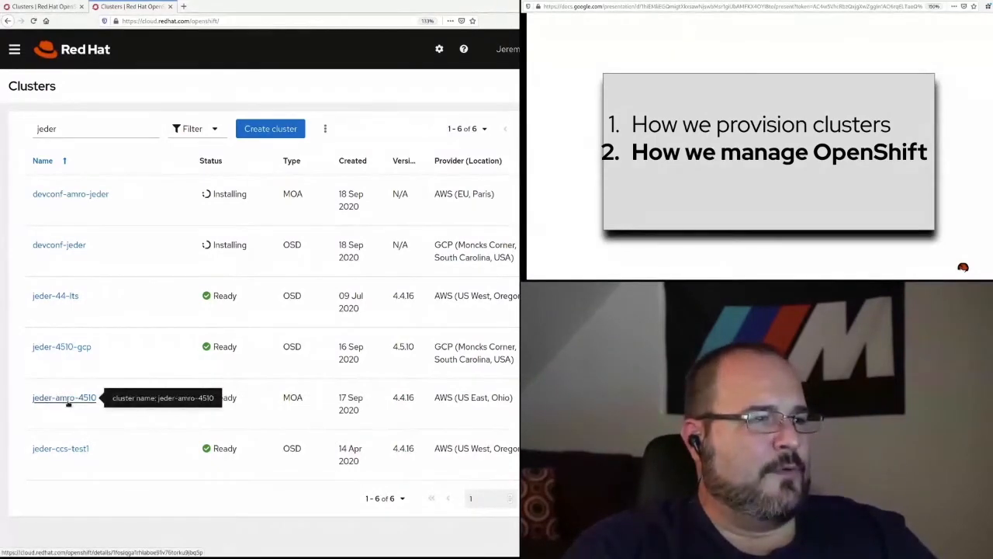
Open jeder-amro-4510 from the clusters filtered by 'jeder'.
click(64, 397)
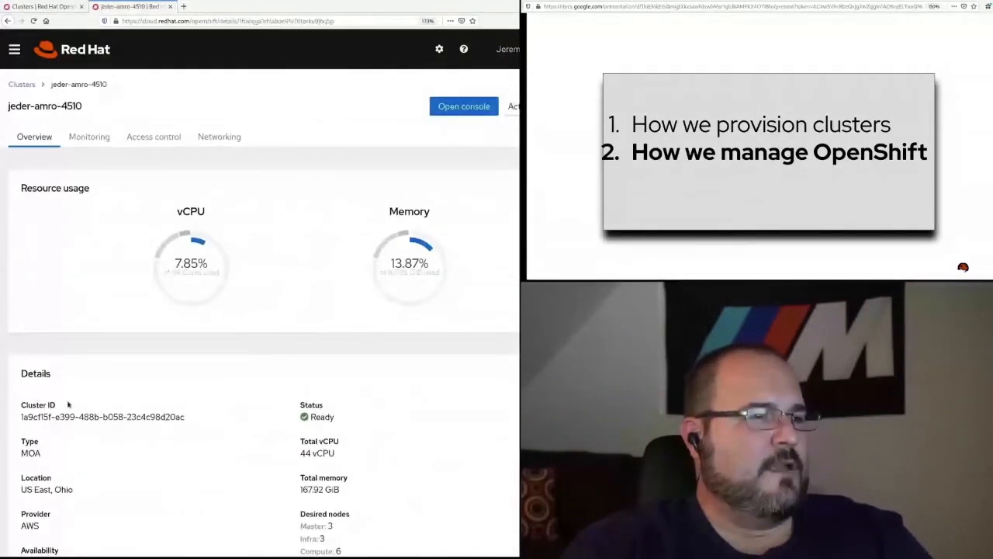
scroll(down, 3)
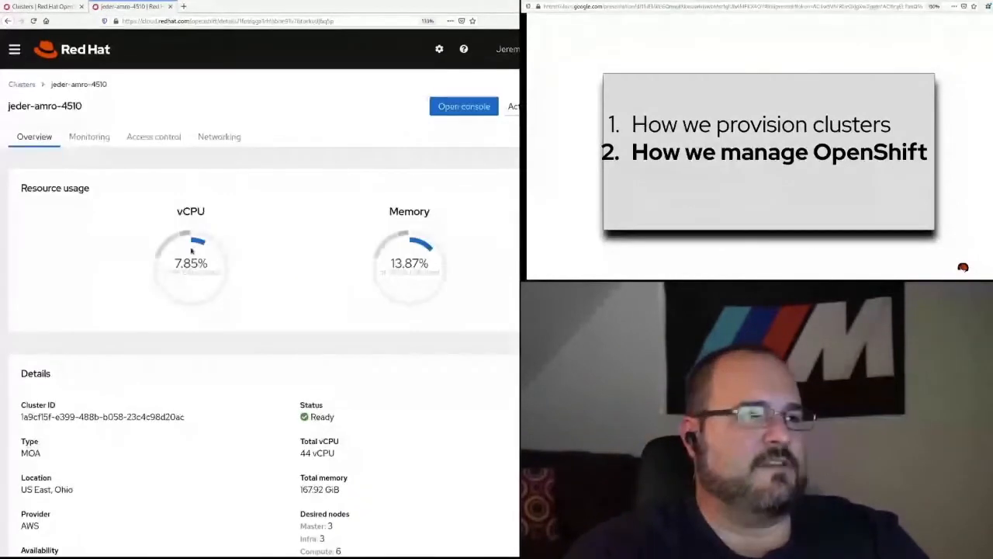
mouse_move(445, 323)
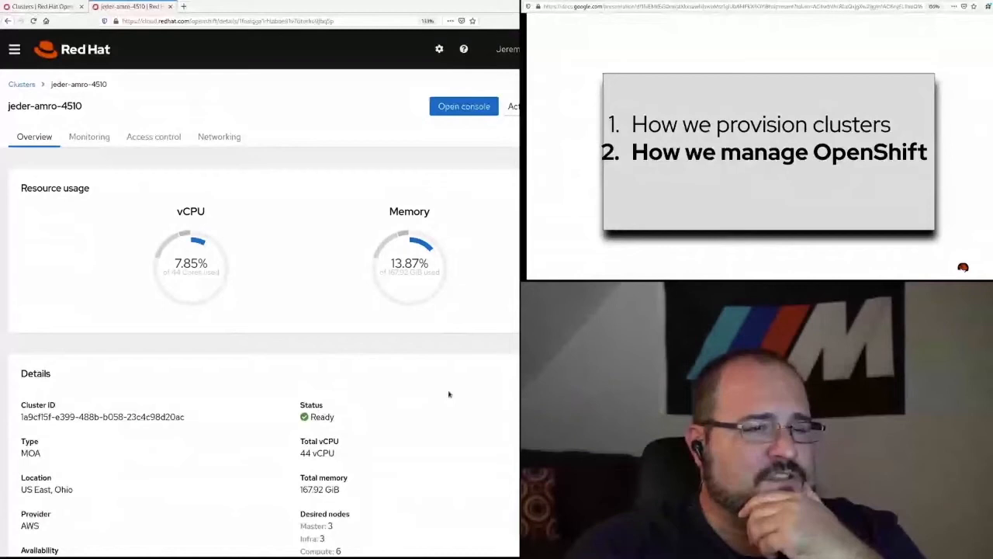
scroll(down, 3)
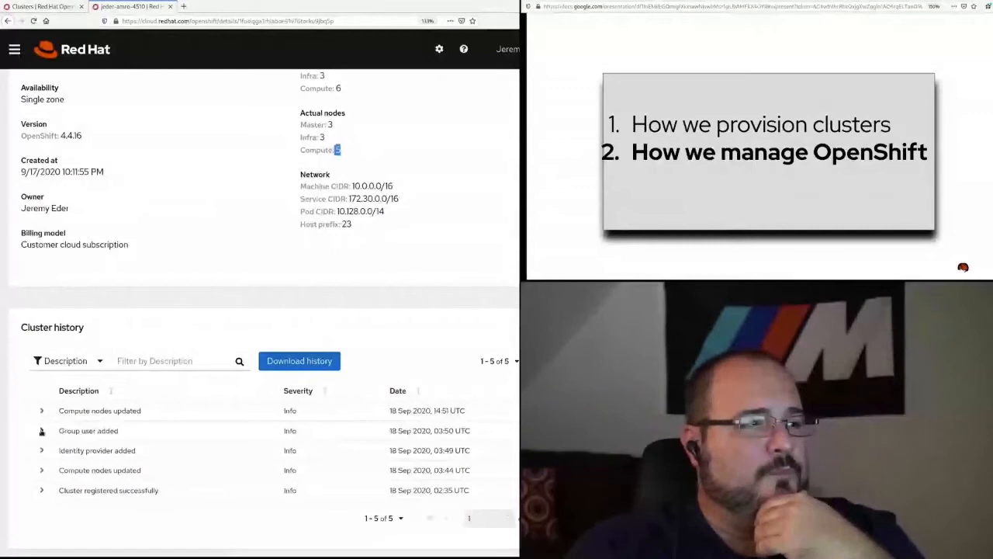
click(41, 431)
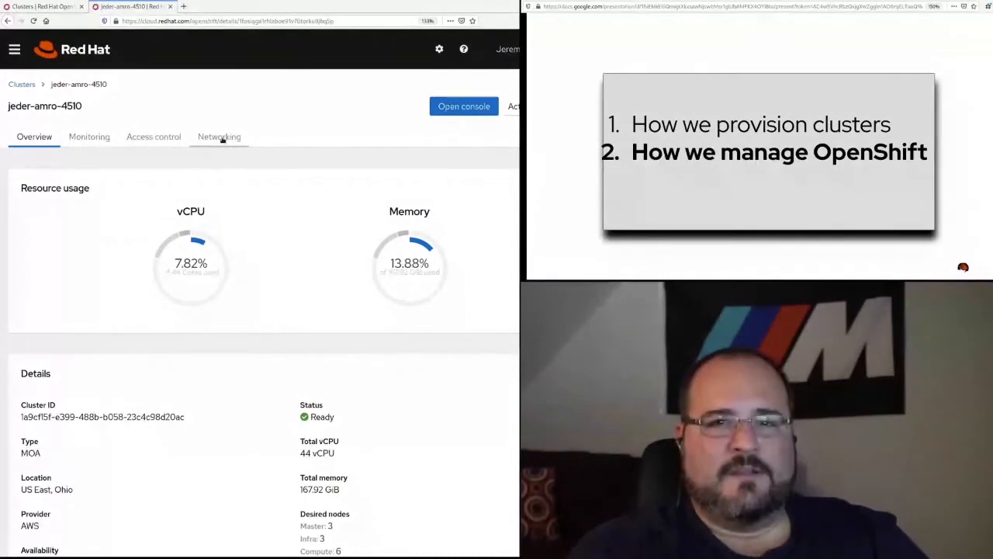
Show jeder-amro-4510's networking tab with API endpoint, router and CIDRs.
click(219, 137)
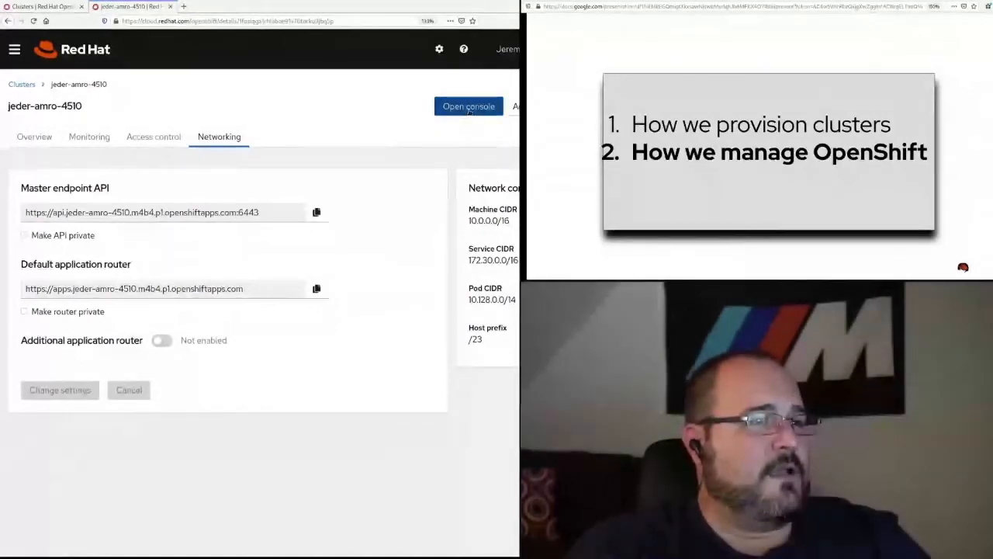
Launch the cluster console and sign in to GitHub as jeremyn.
click(468, 107)
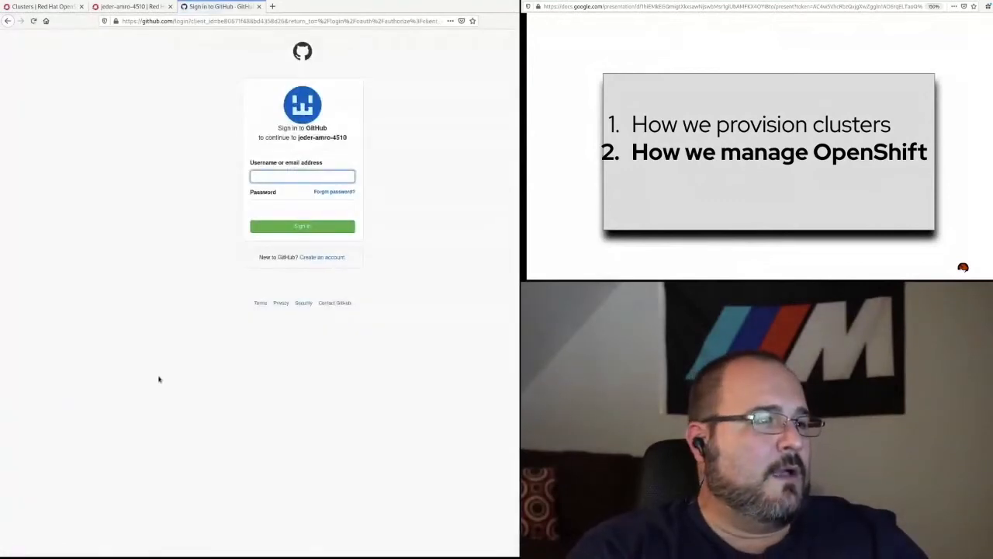
text(jerem)
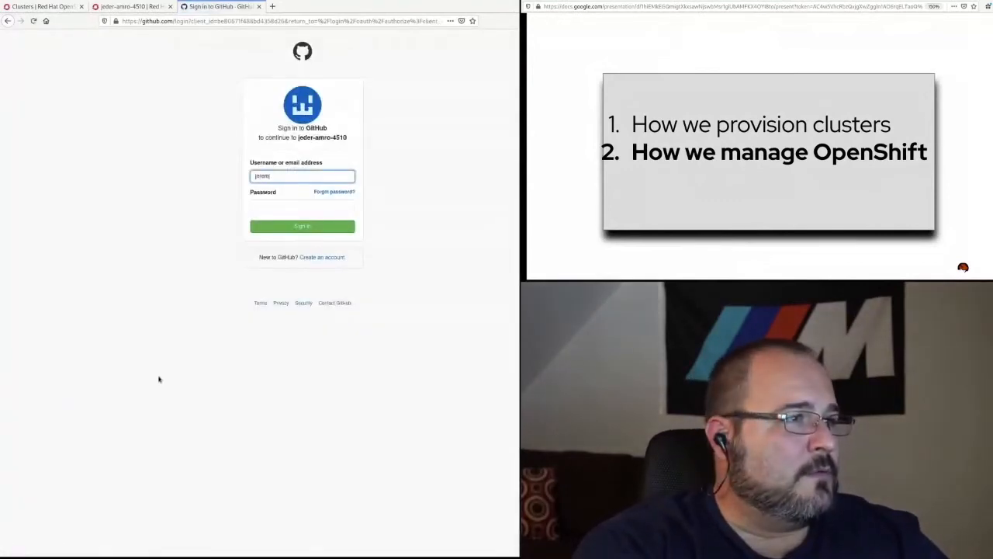
text(jeremyn)
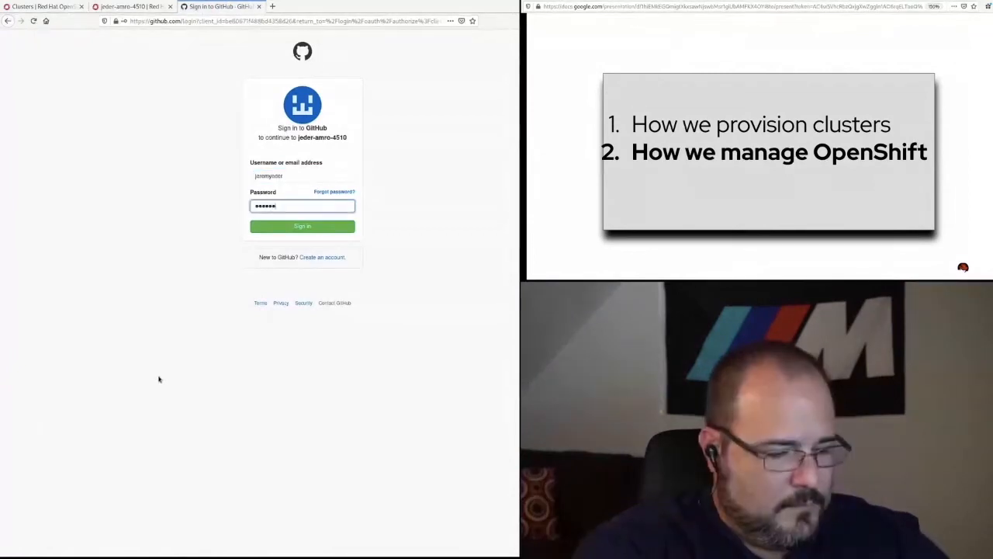
click(302, 226)
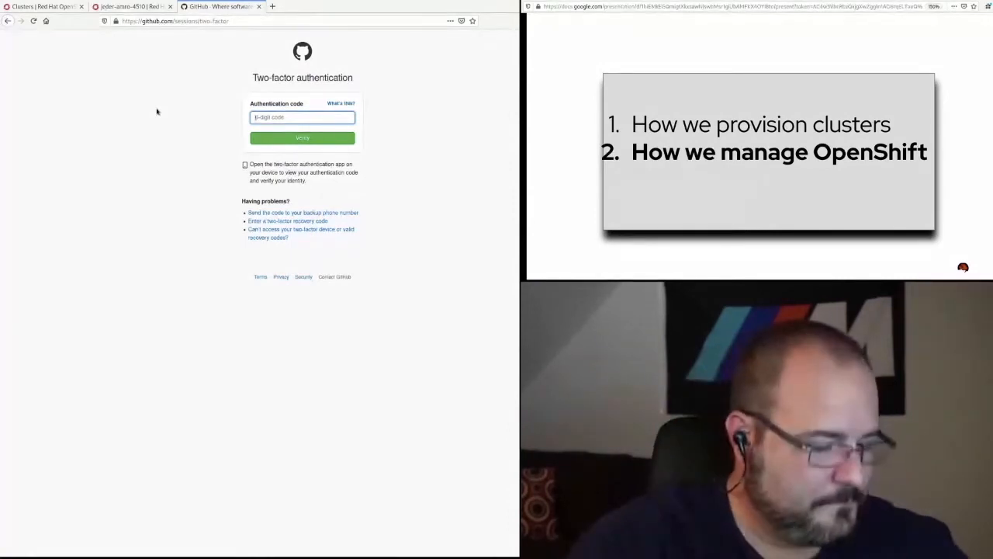
text(557)
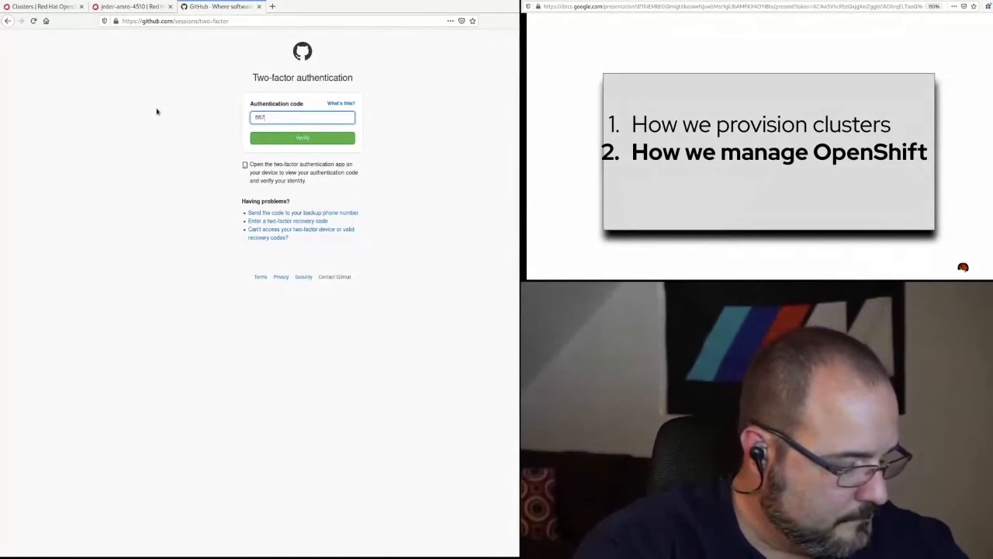
click(301, 137)
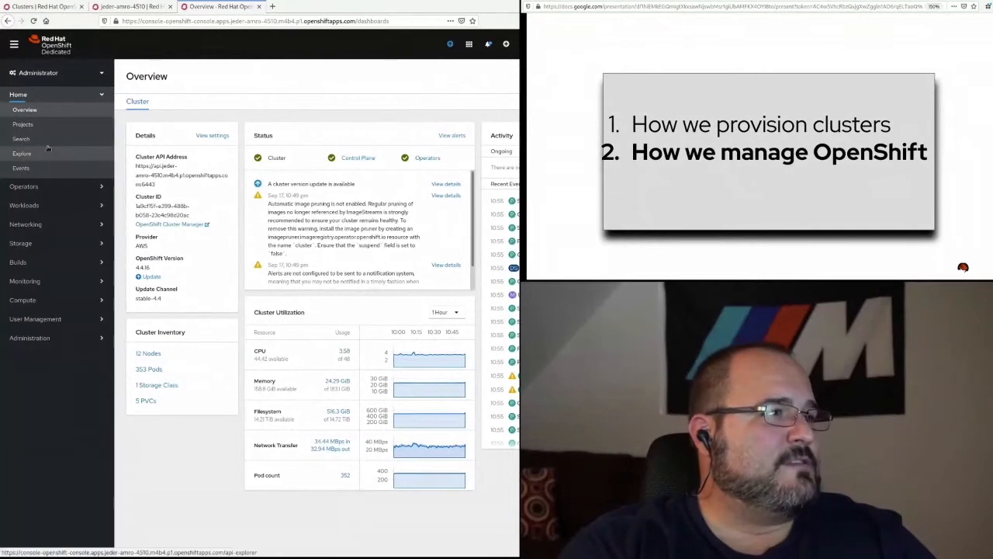
Navigate the web console side menu to the machine sets showing infra 3/3 and worker 6/6.
click(21, 169)
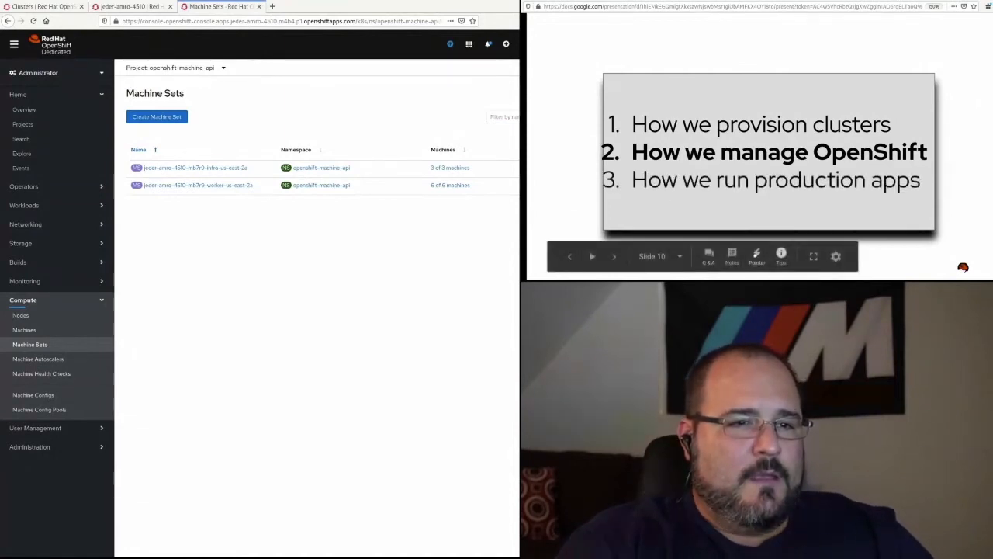
Reveal the third agenda item and reach the 'What does it take?' slide.
click(614, 256)
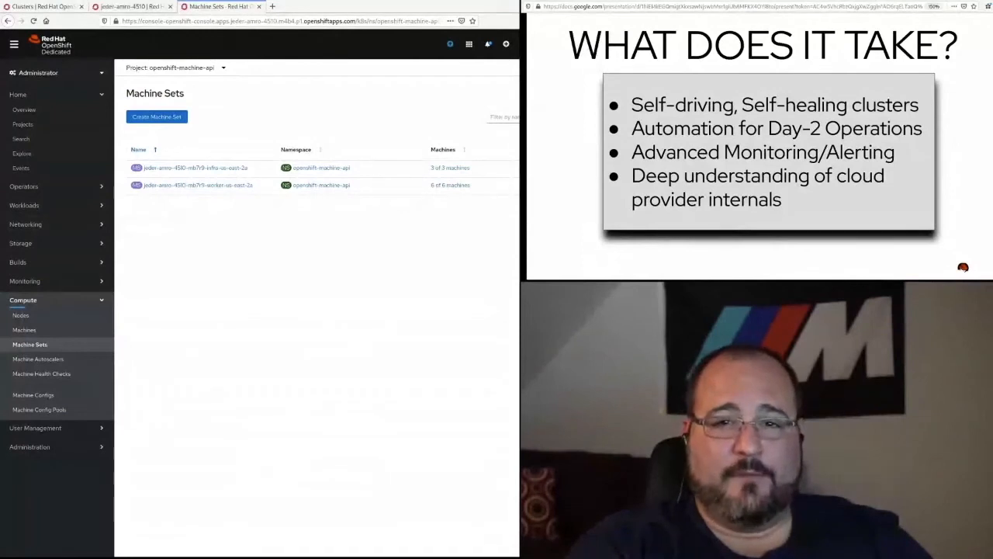
key(Right)
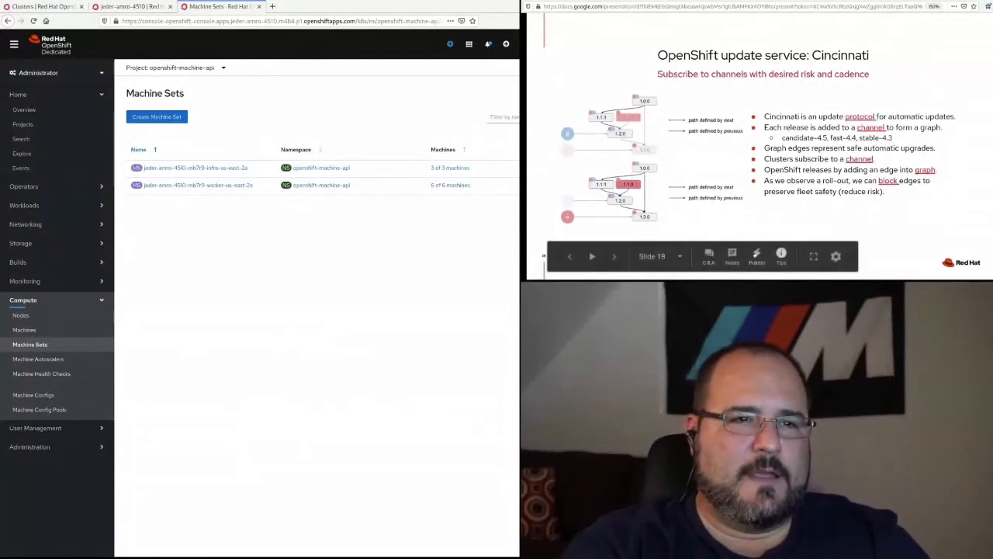
Advance from slide 18 to slide 19, 'The Perfect Deployment'.
click(613, 256)
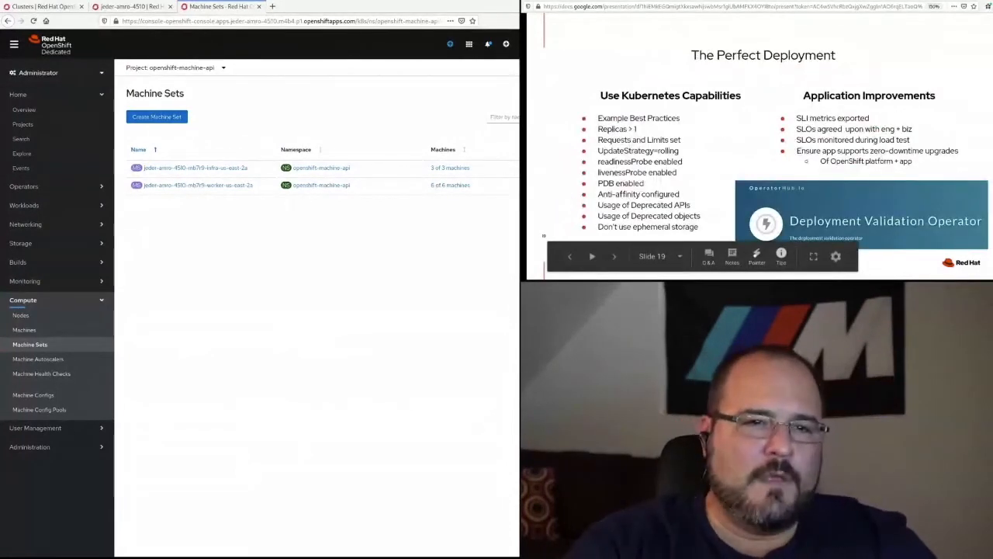